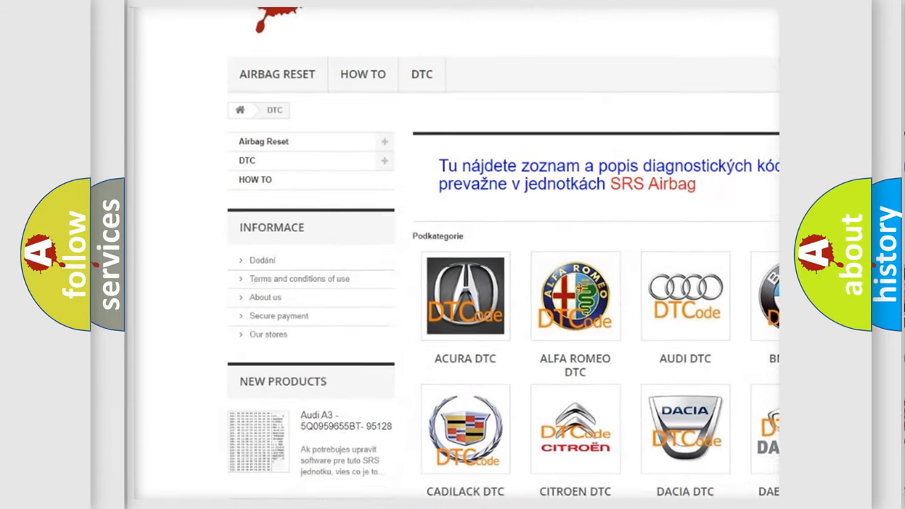
{"action": "scroll", "scroll_direction": "down", "scroll_amount": 3}
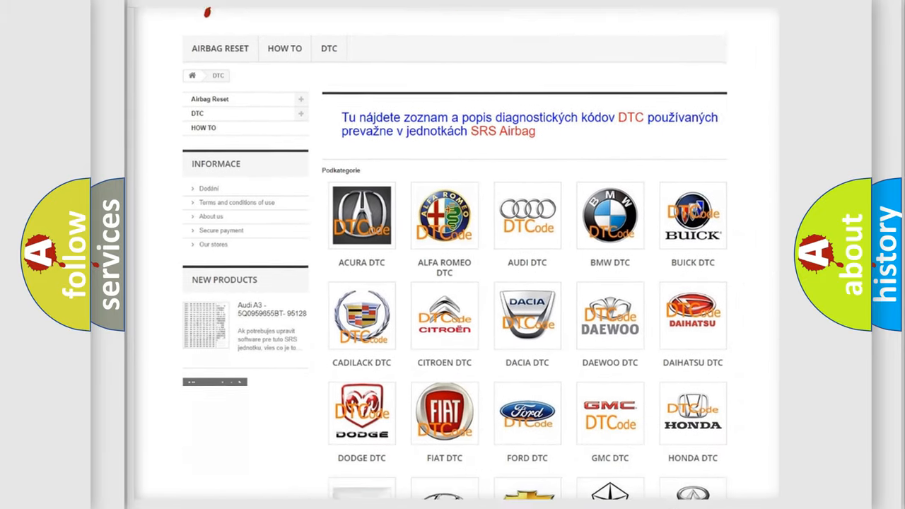
{"action": "scroll", "scroll_direction": "down", "scroll_amount": 3}
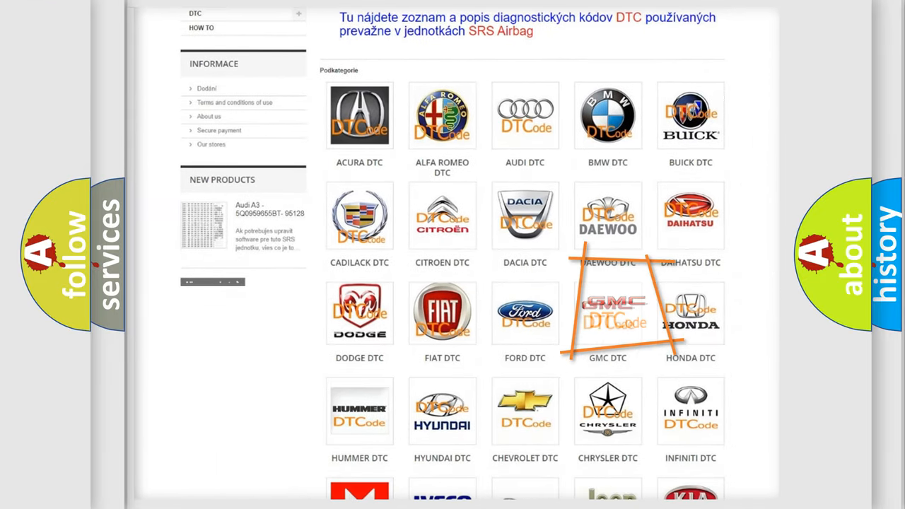